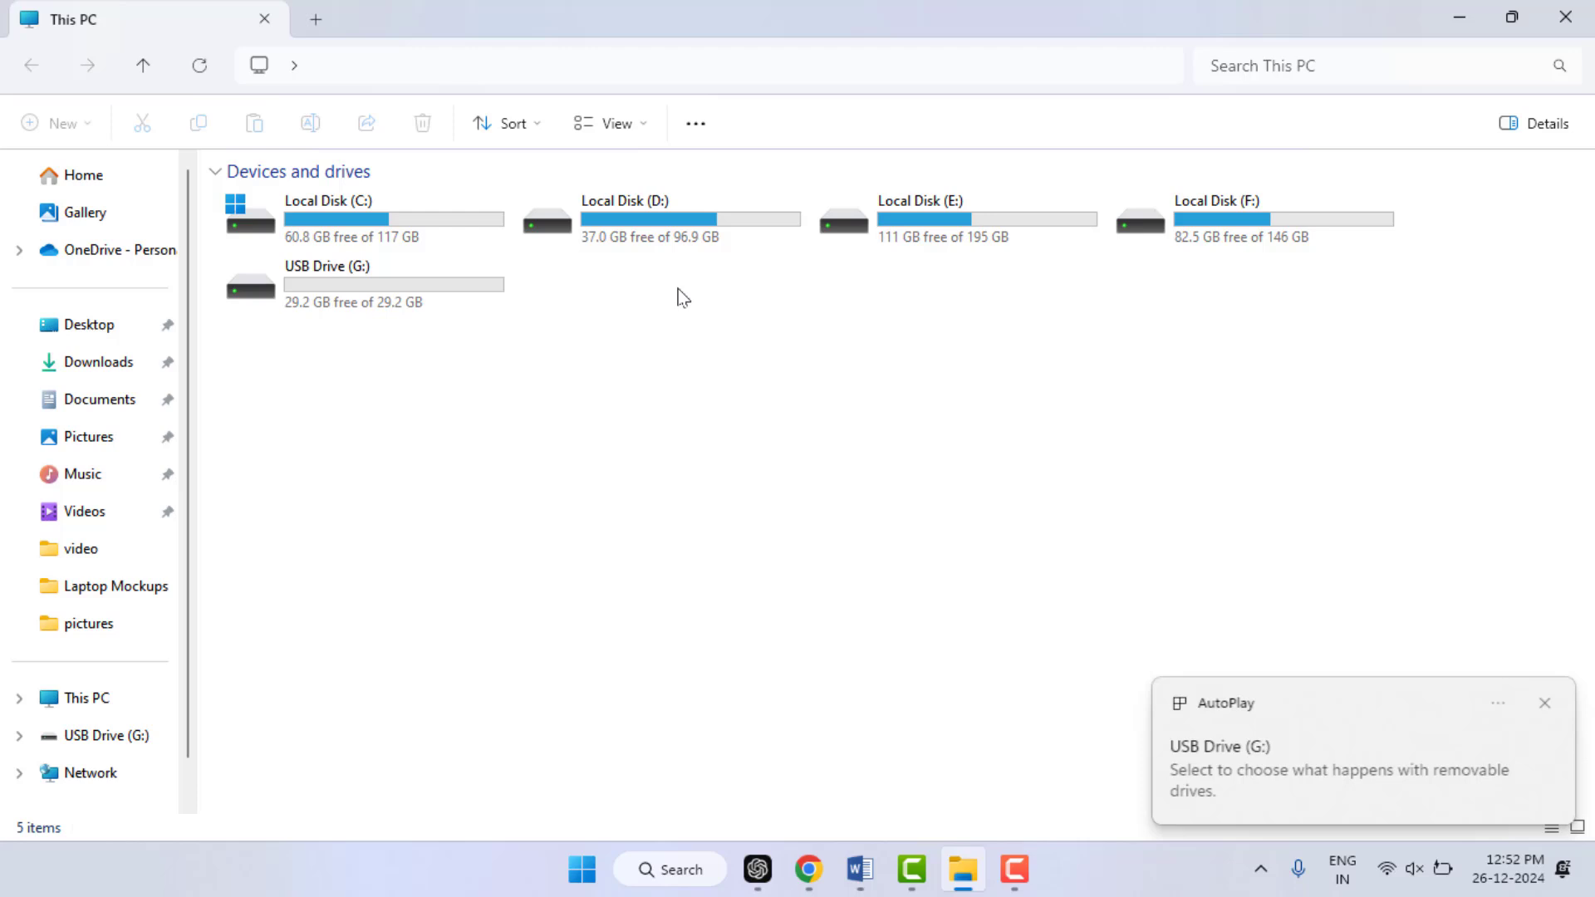
mouse_move(339, 332)
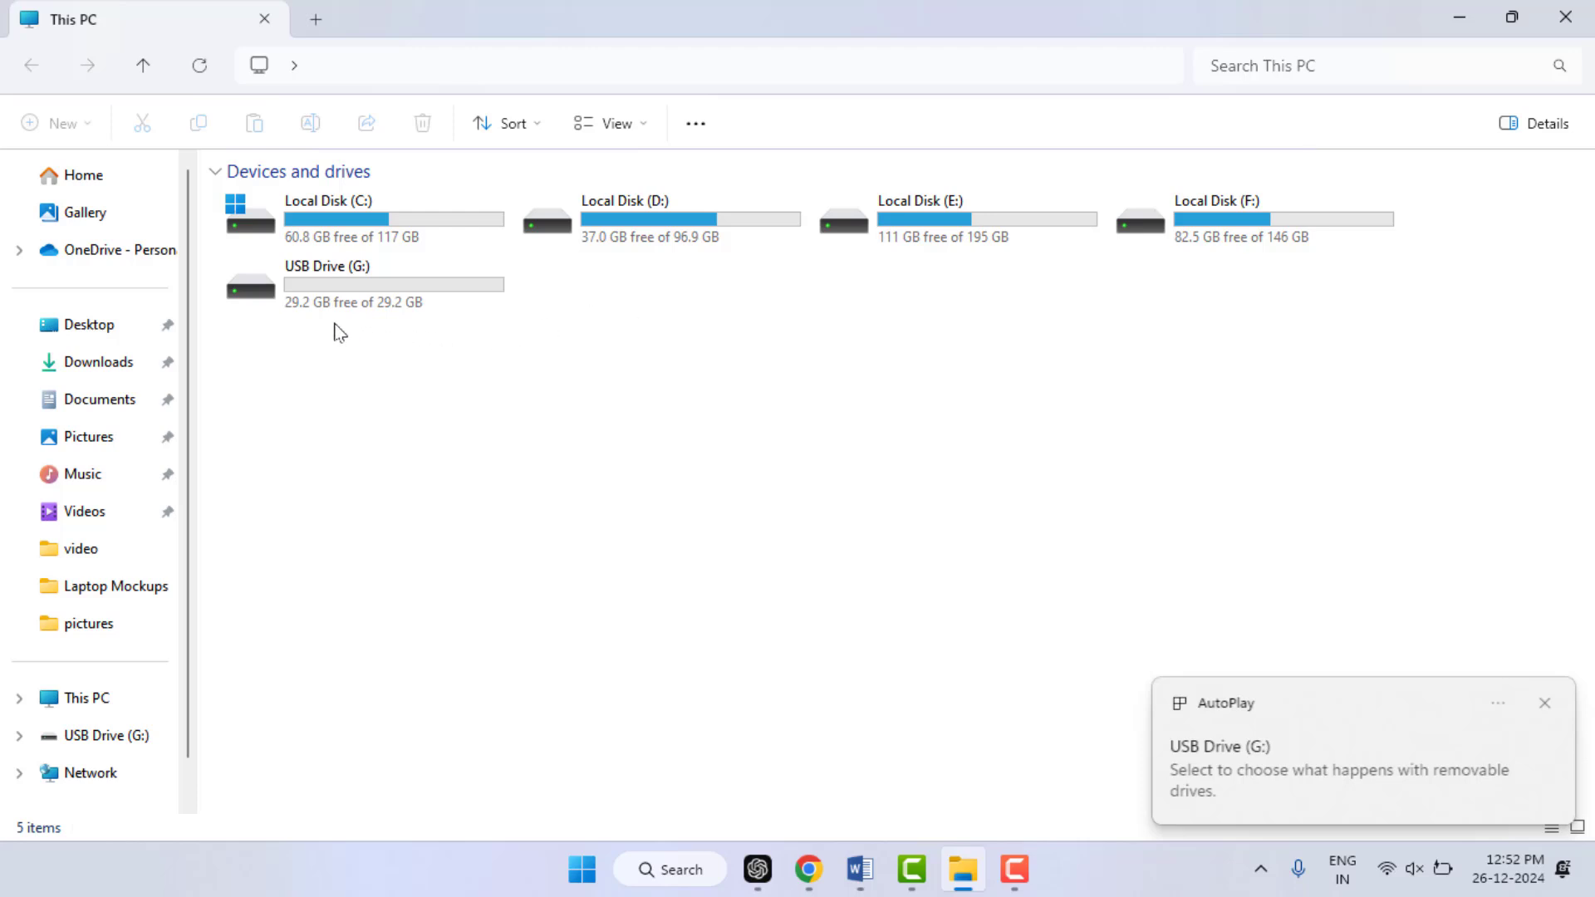
mouse_move(306, 311)
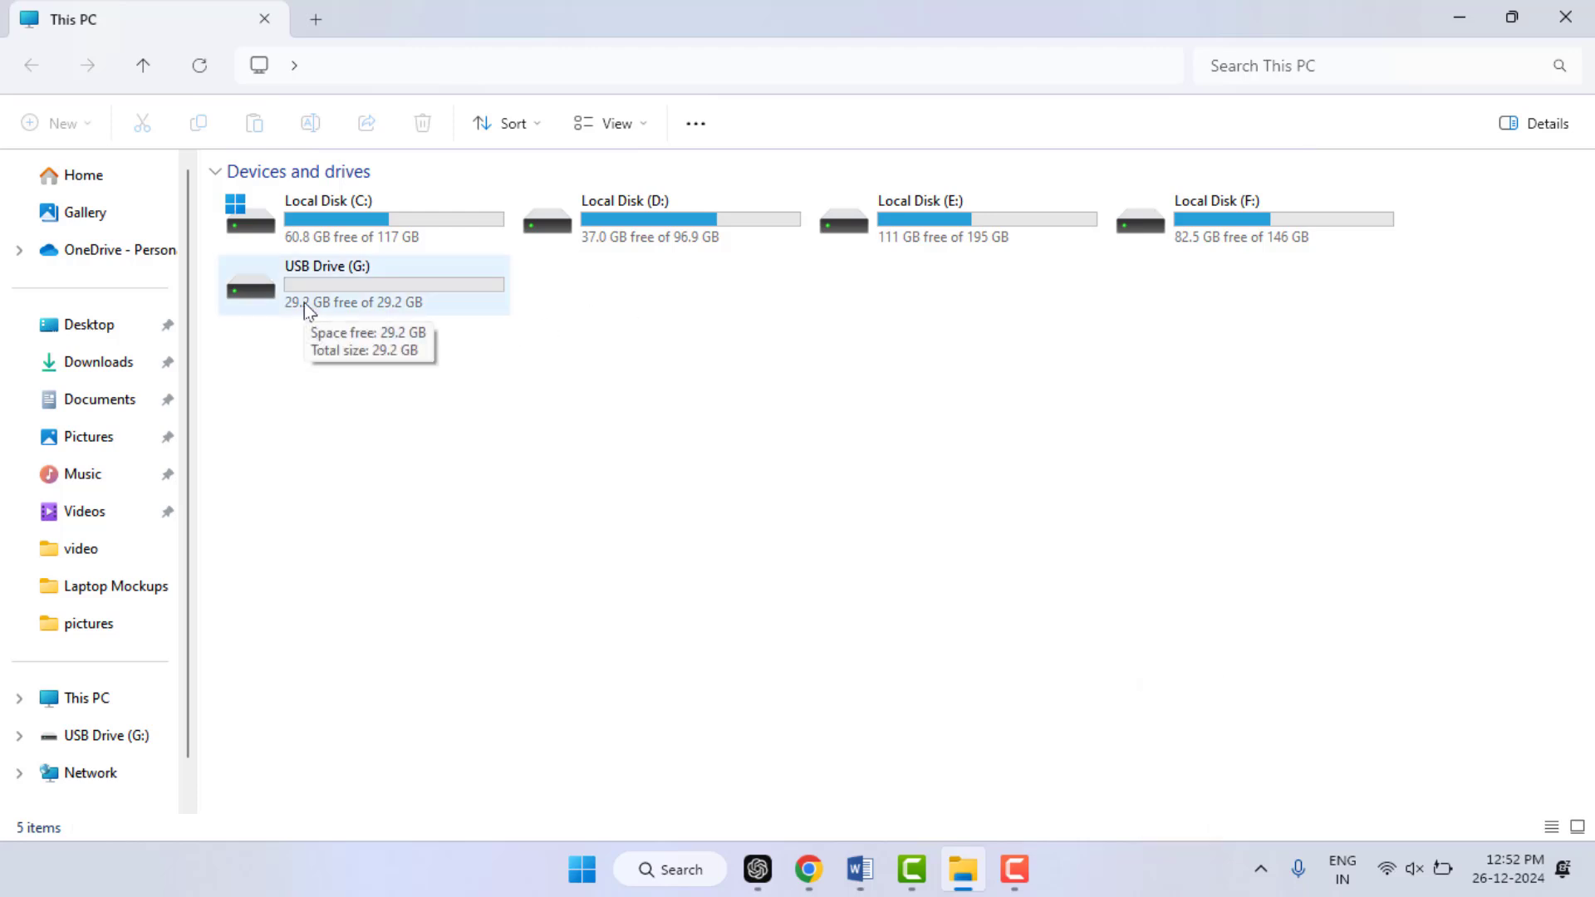
mouse_move(364, 313)
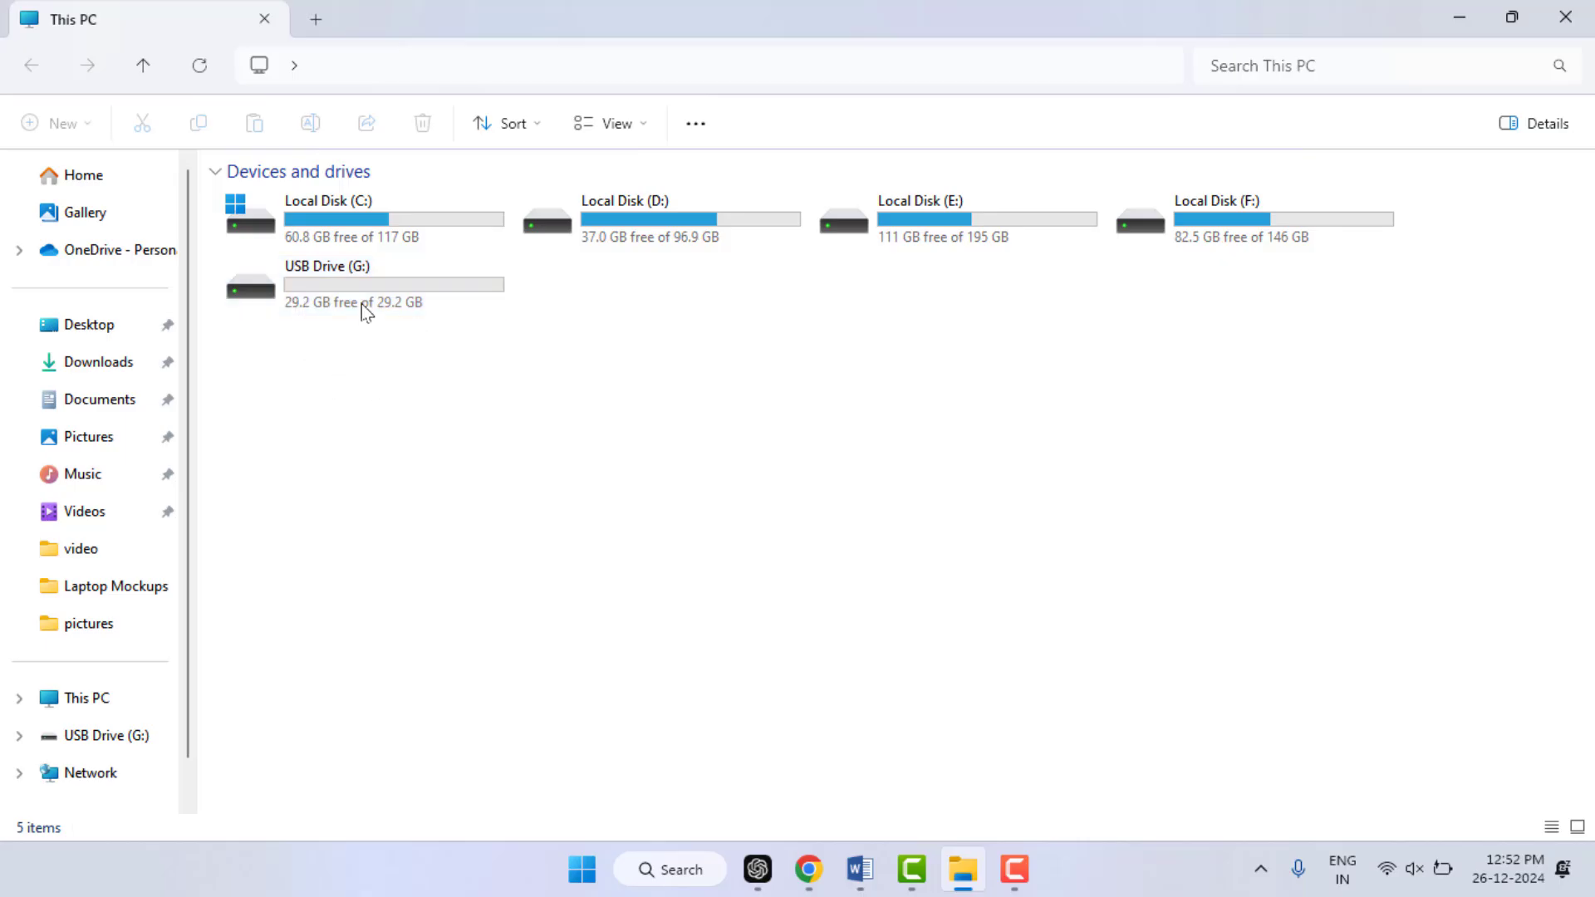
mouse_move(356, 296)
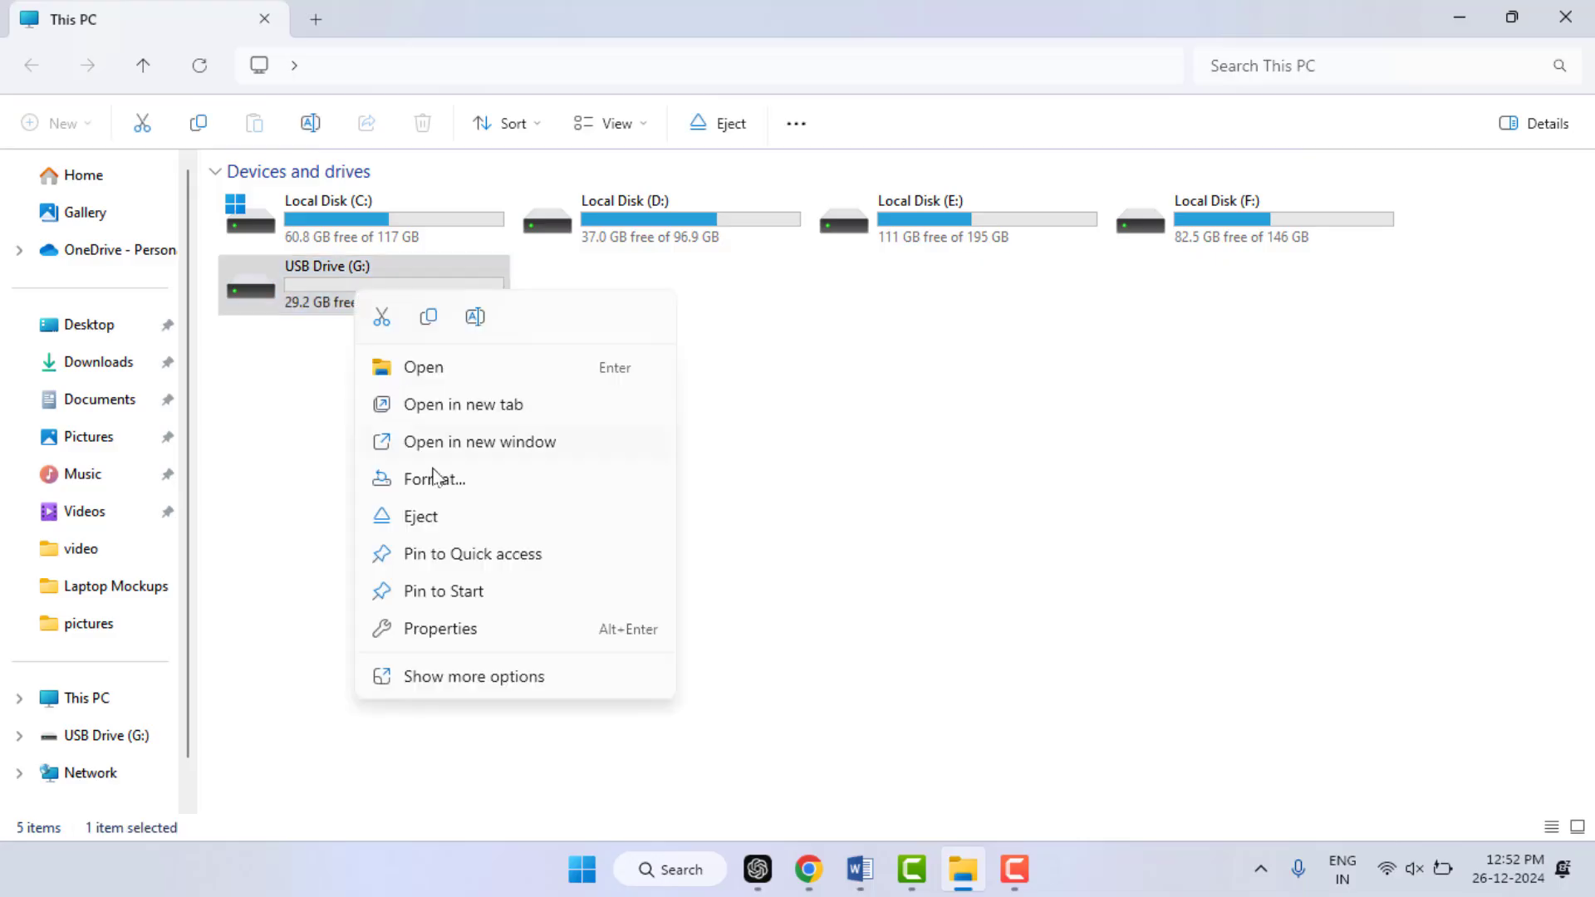
Step: View USB Drive (G:) properties confirming NTFS file system, then dismiss them
click(439, 628)
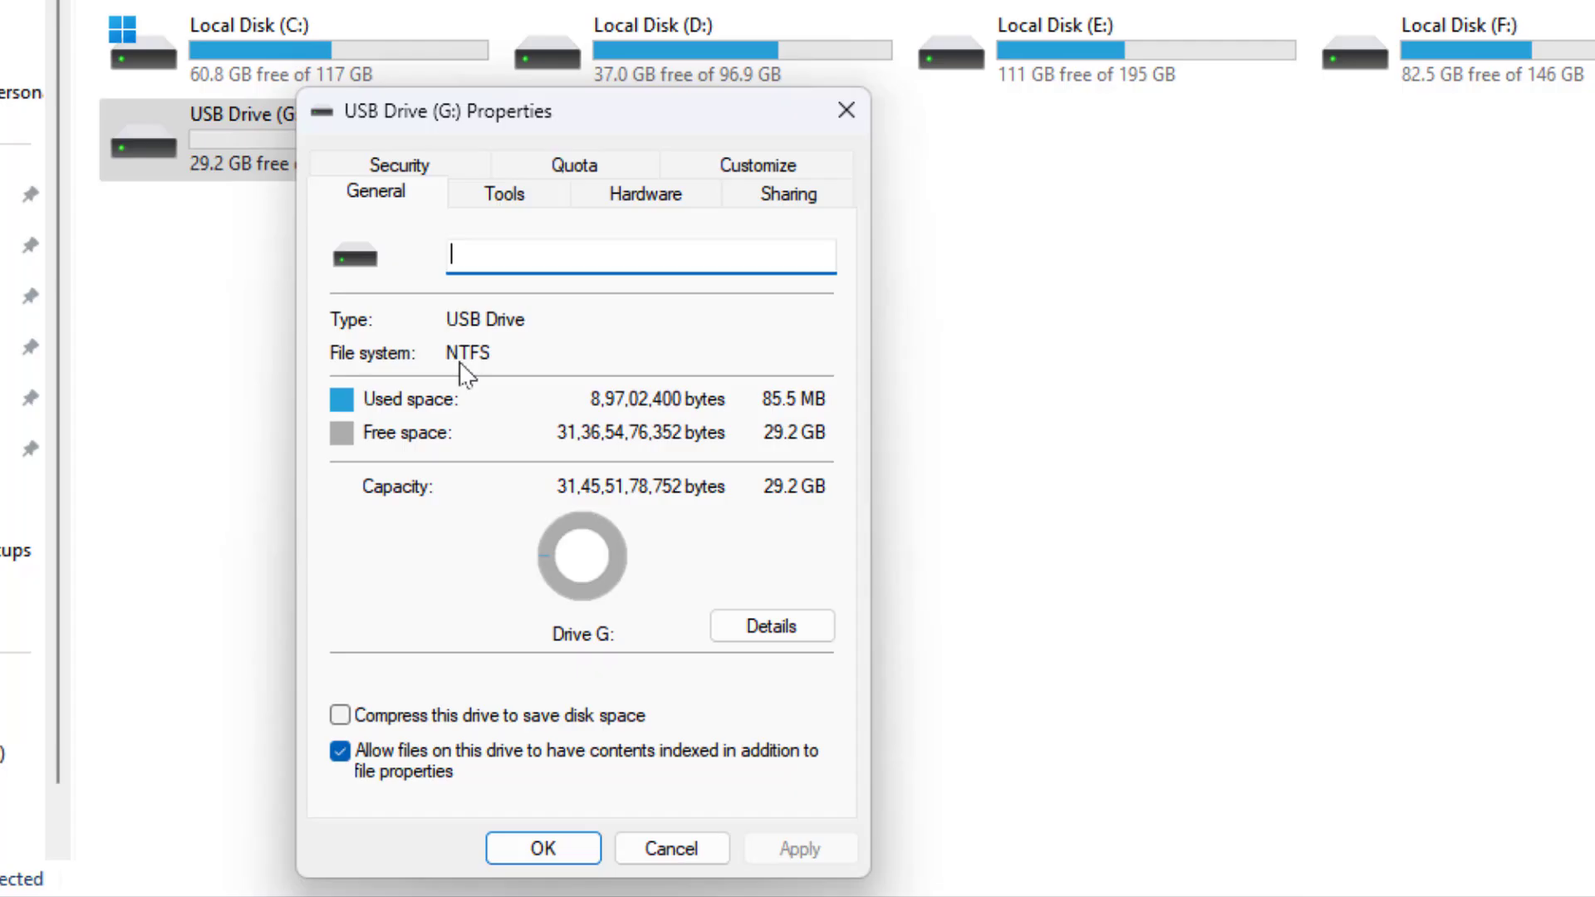
mouse_move(558, 366)
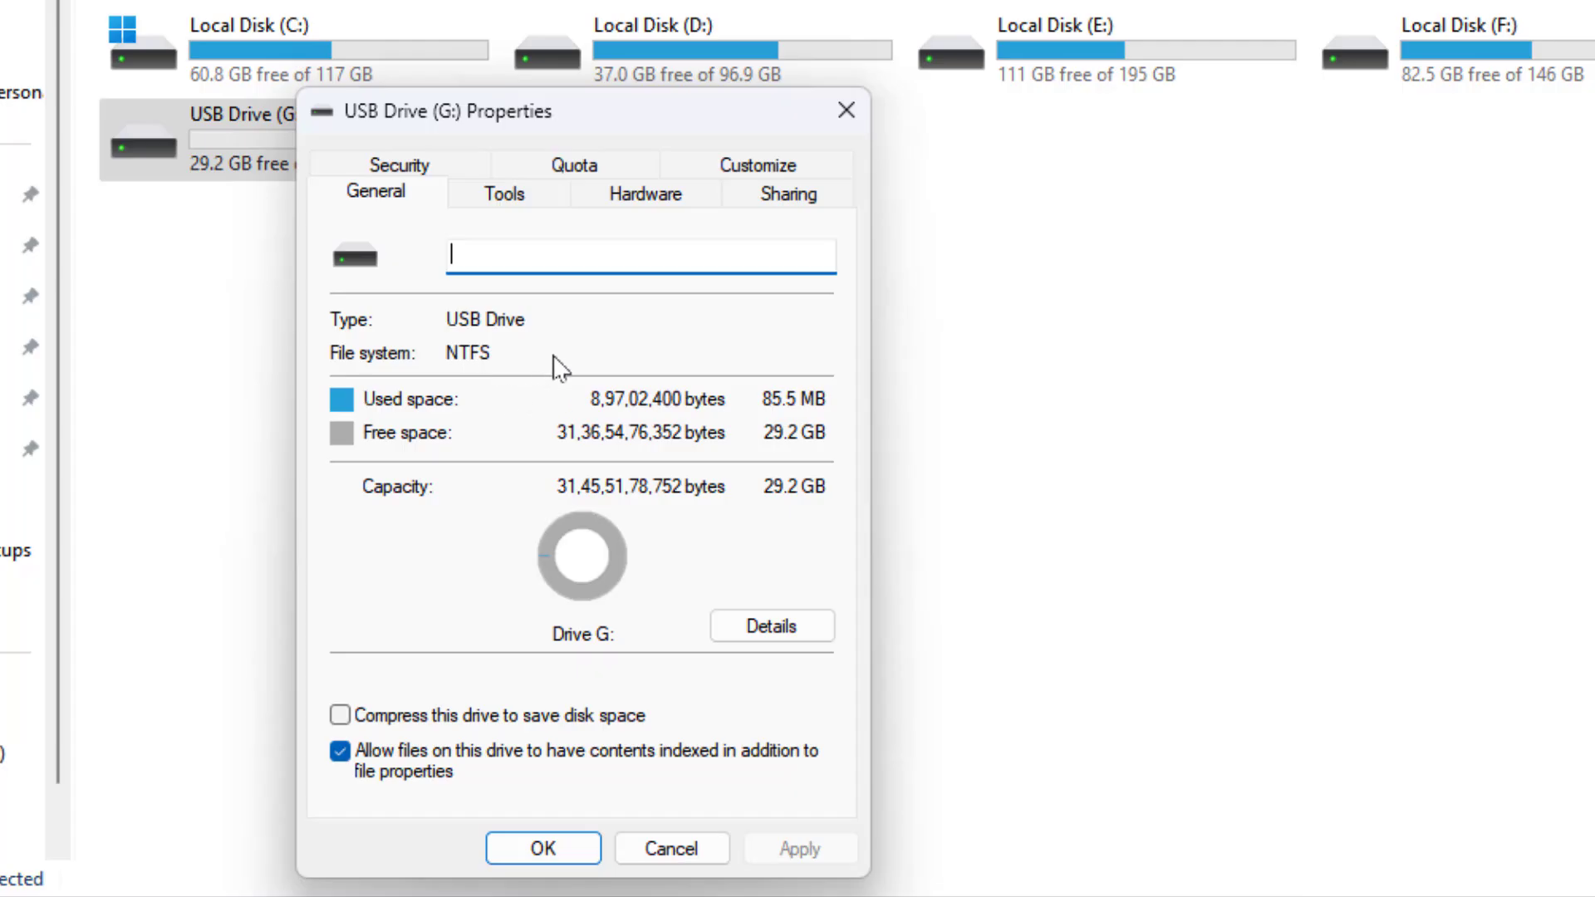
mouse_move(568, 221)
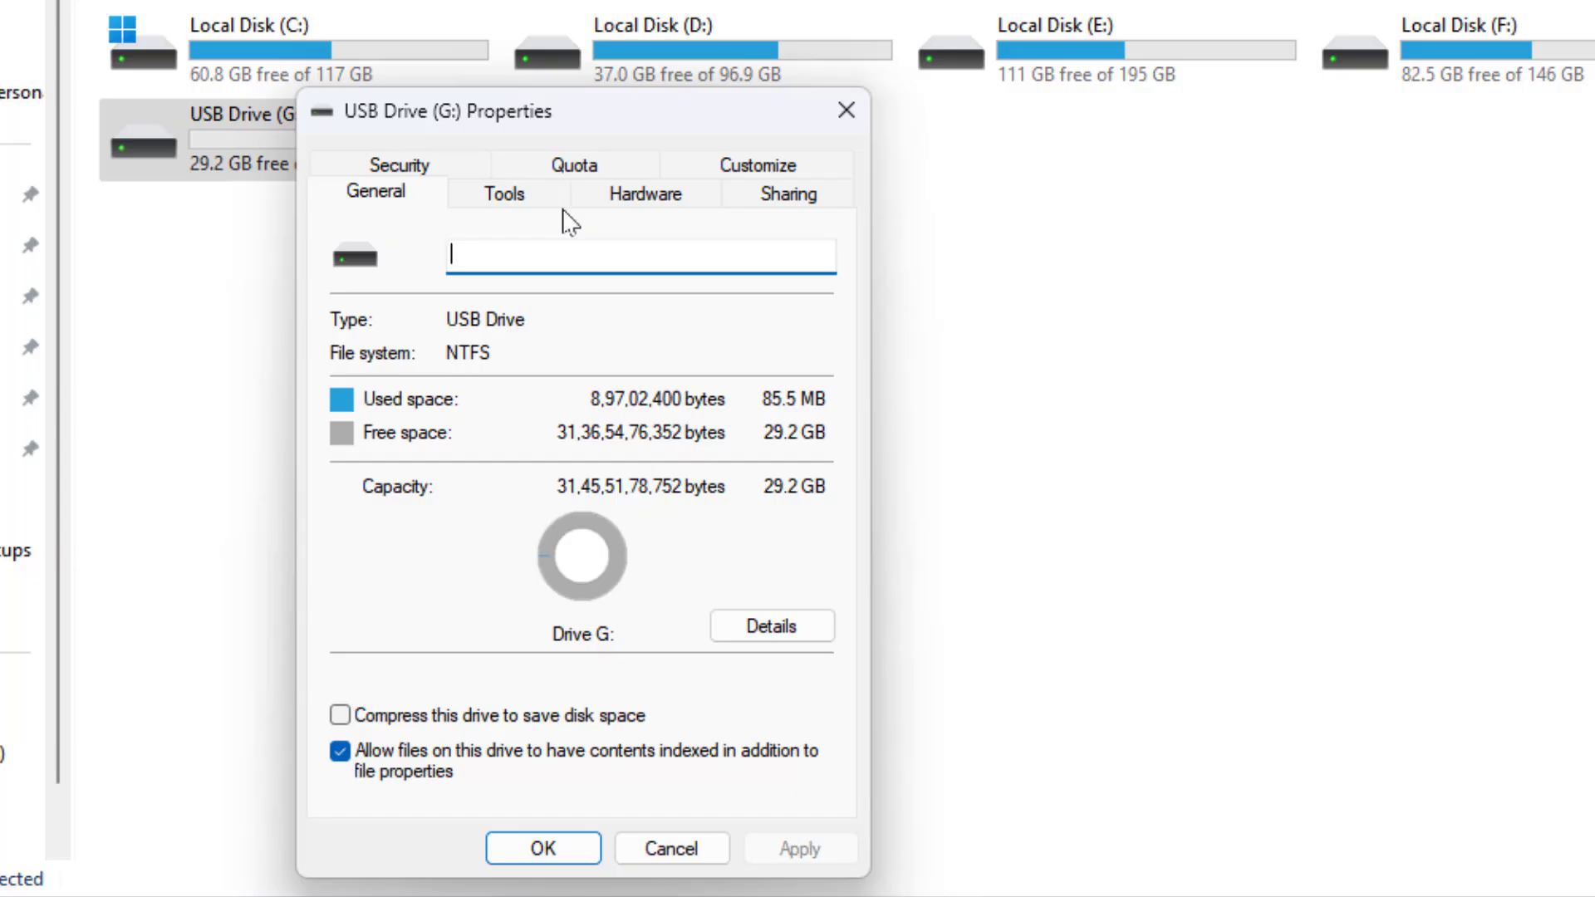
mouse_move(845, 111)
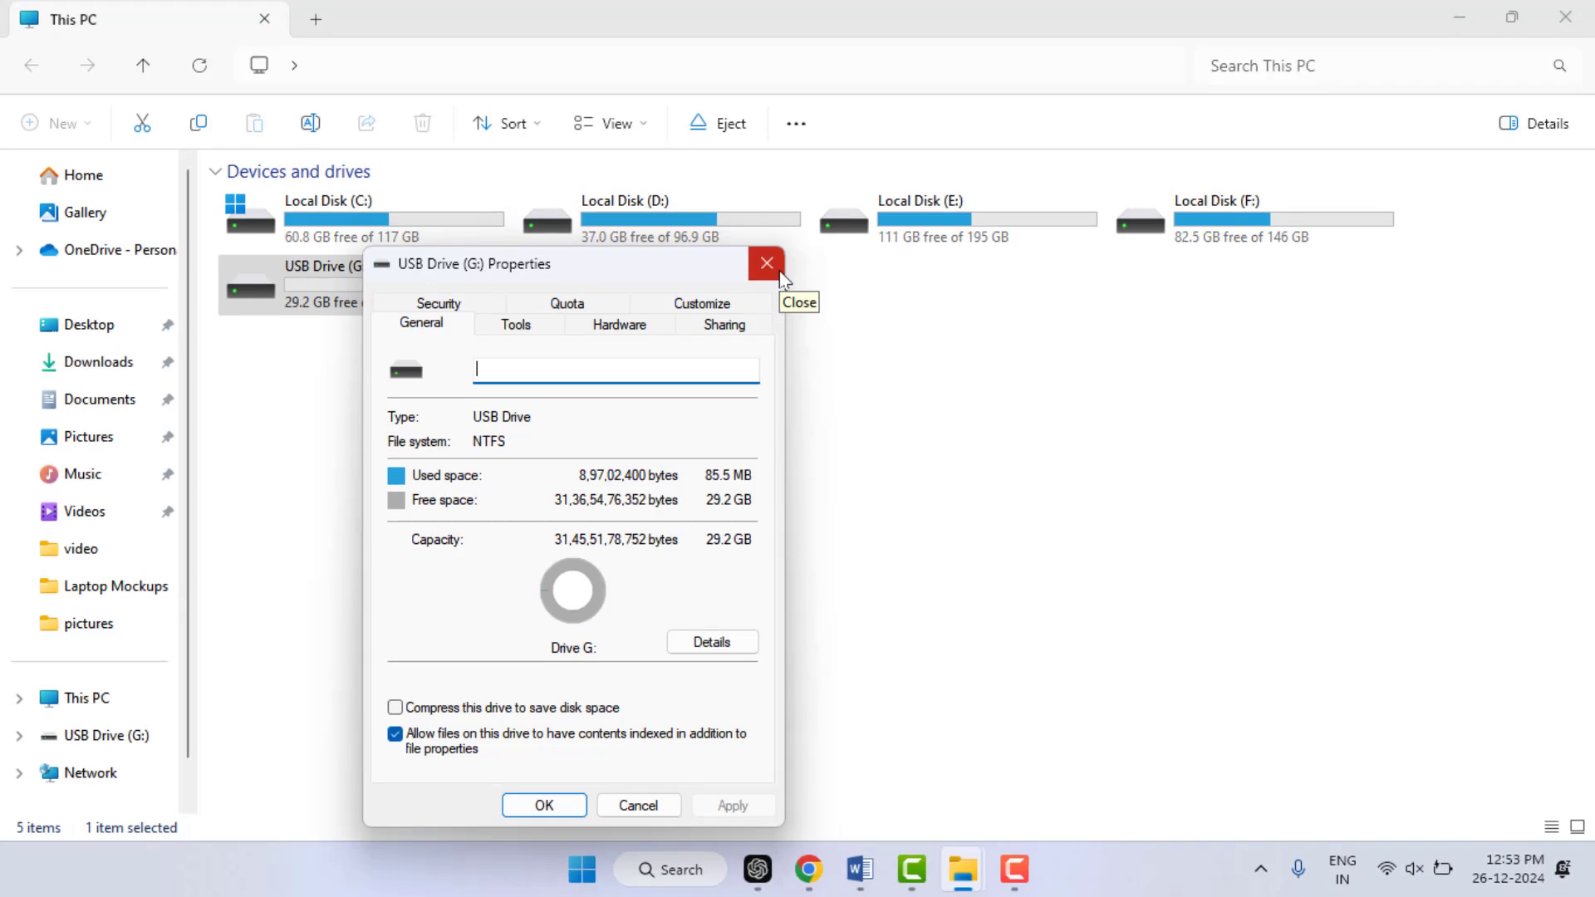
mouse_move(772, 278)
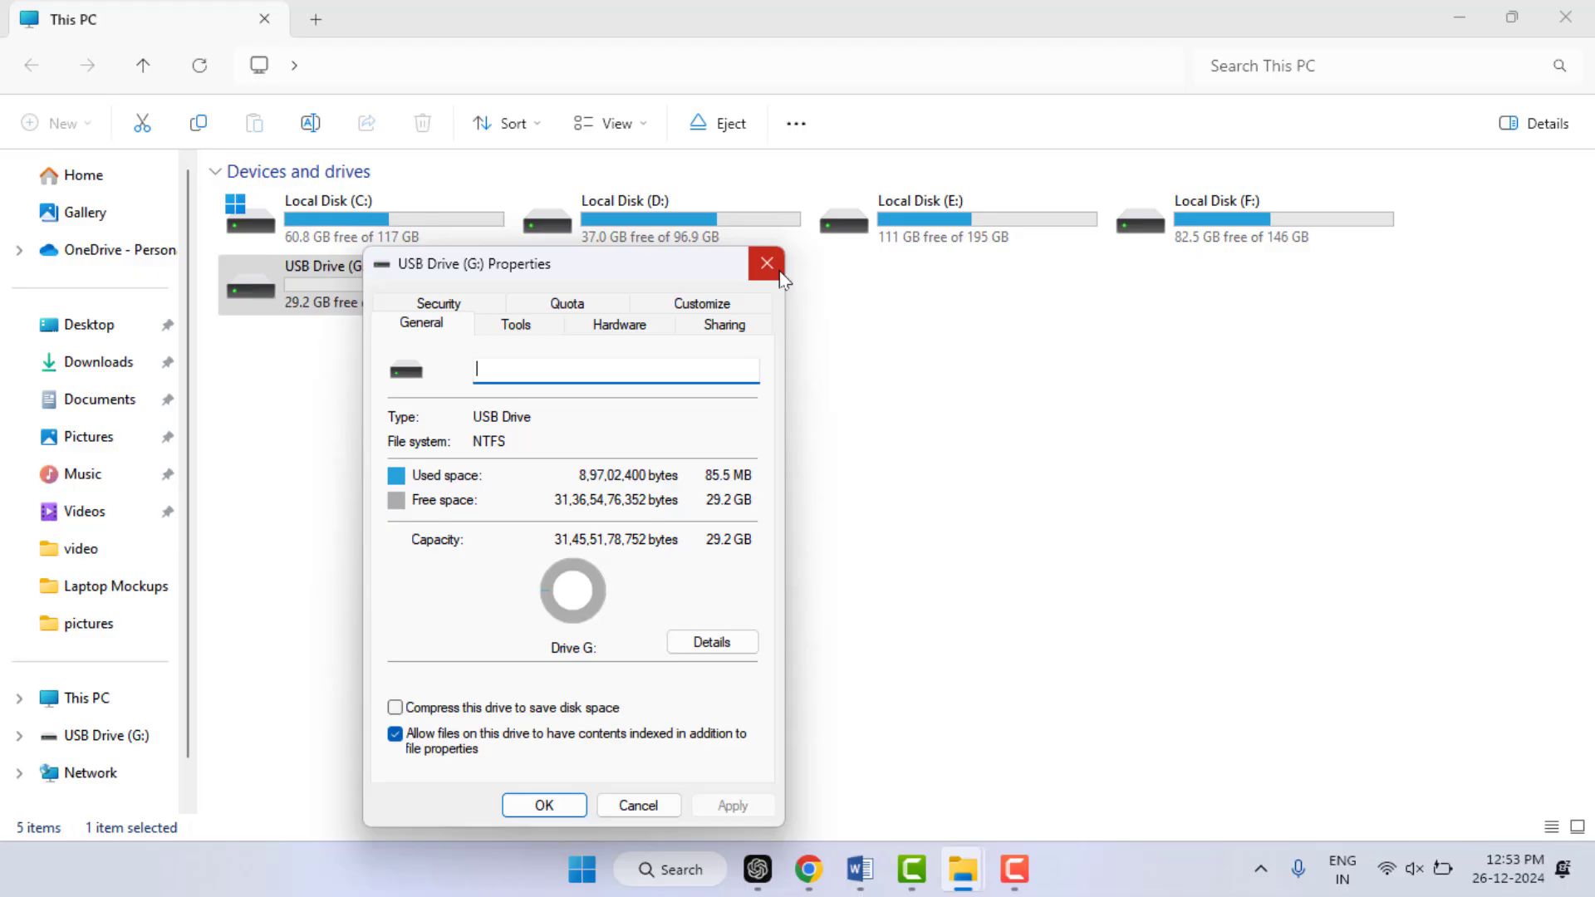
click(766, 264)
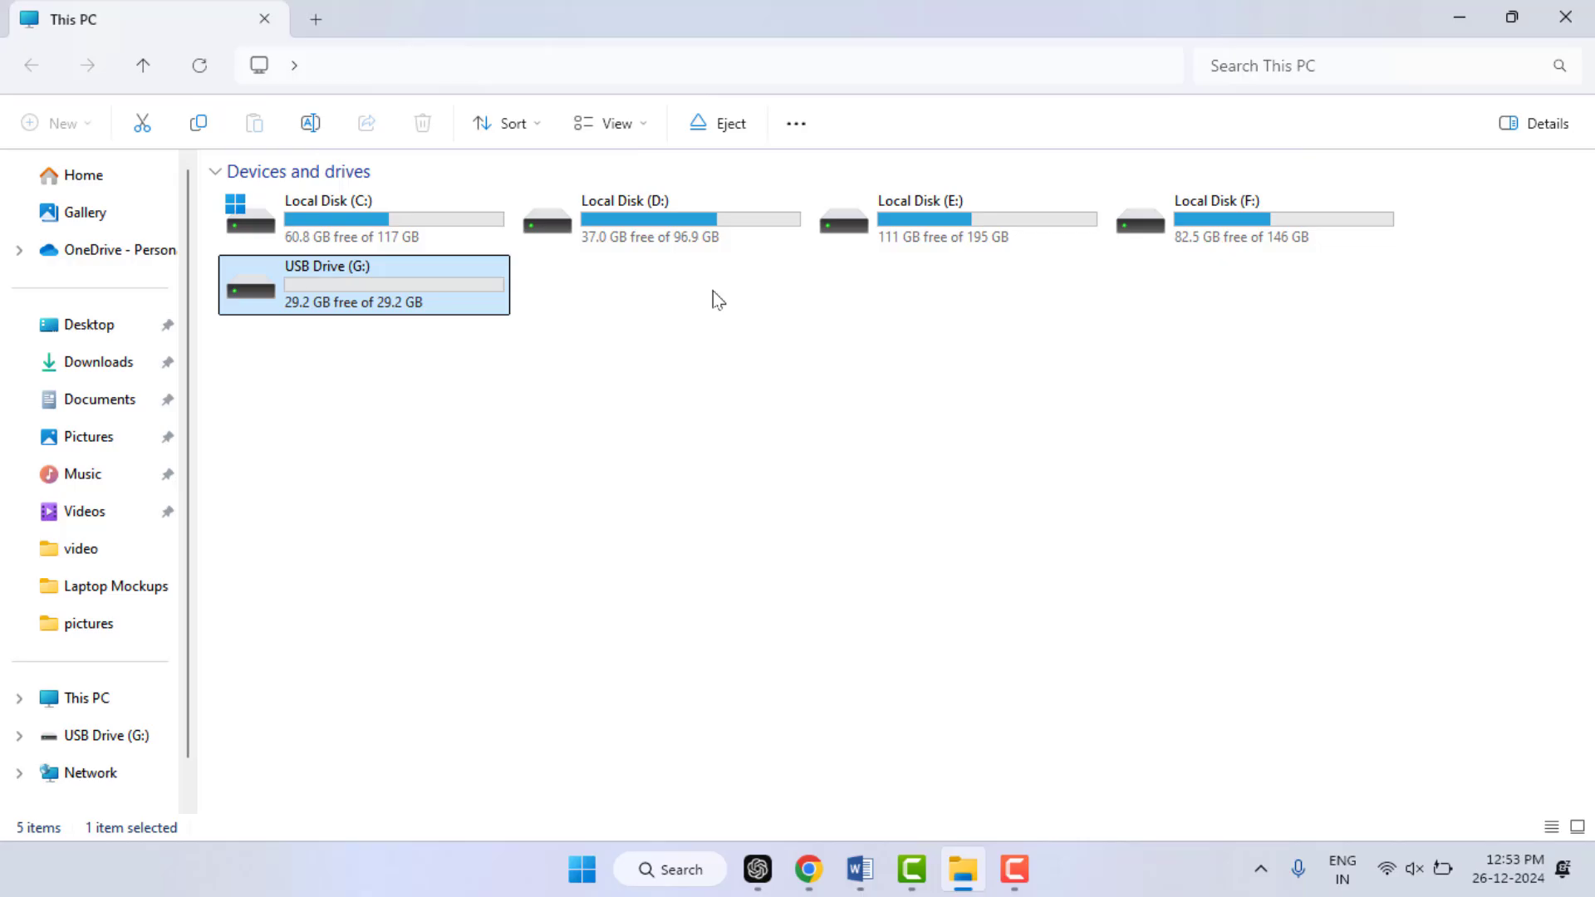
mouse_move(456, 287)
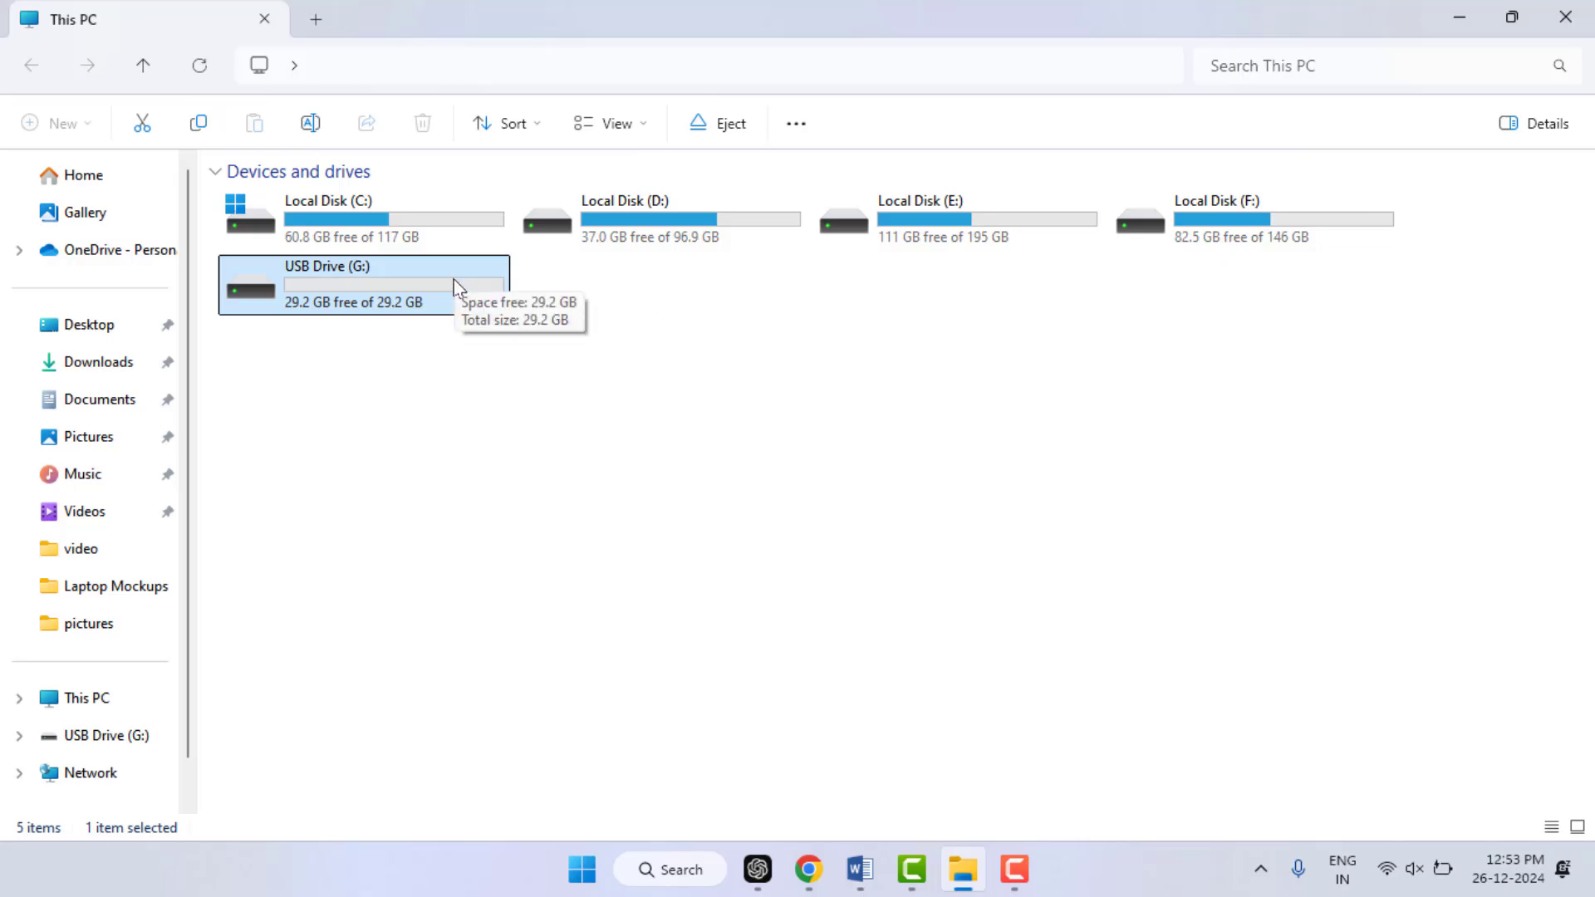
double_click(364, 284)
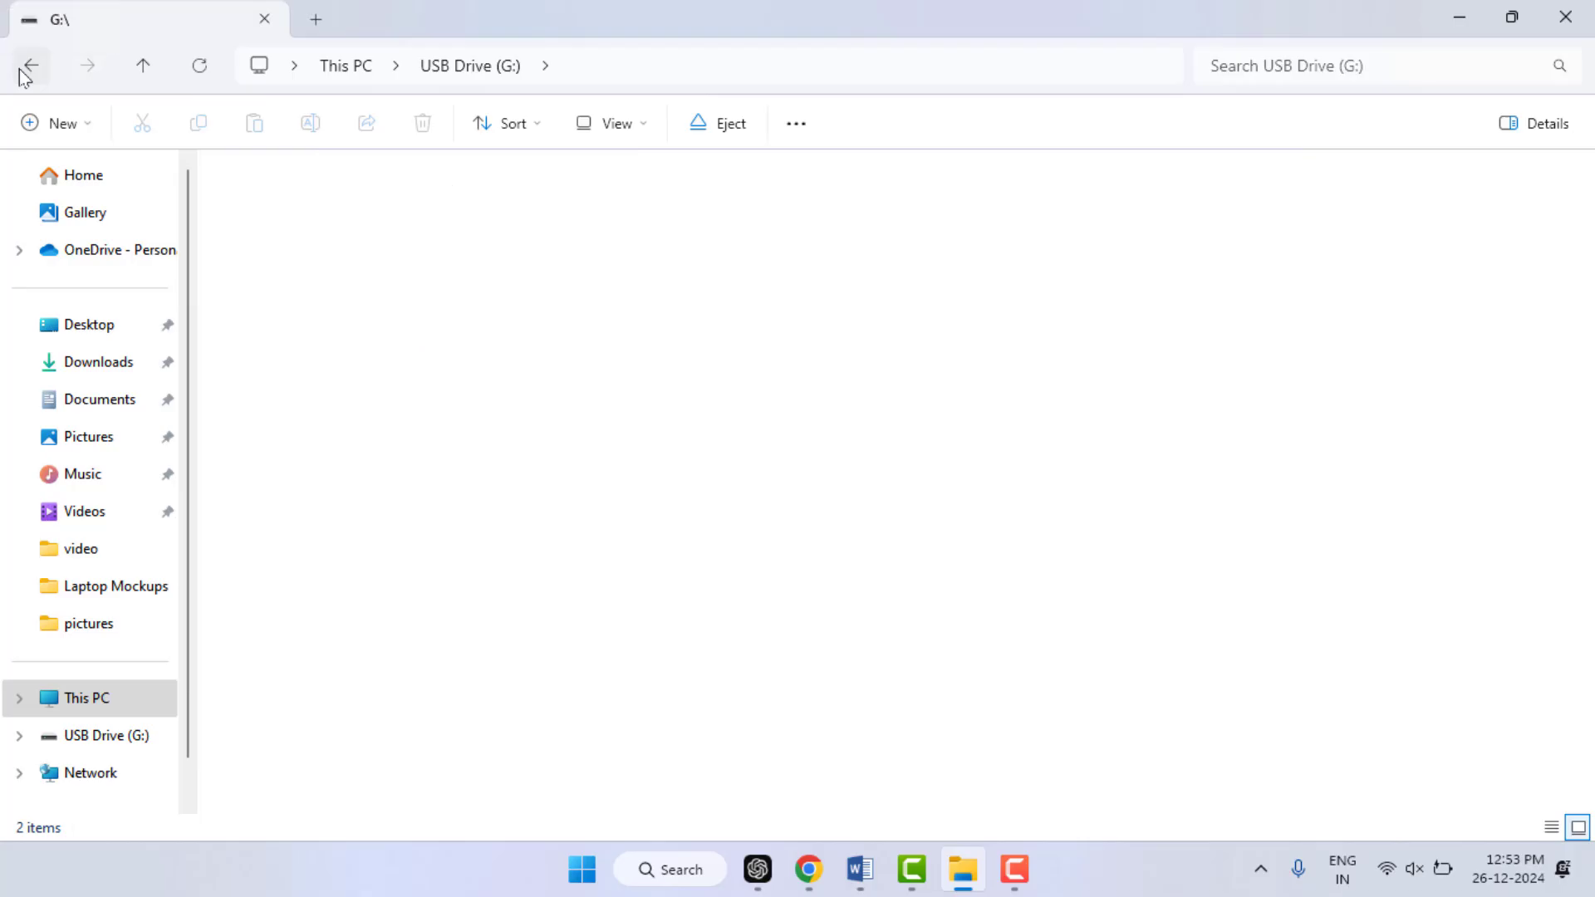
click(30, 64)
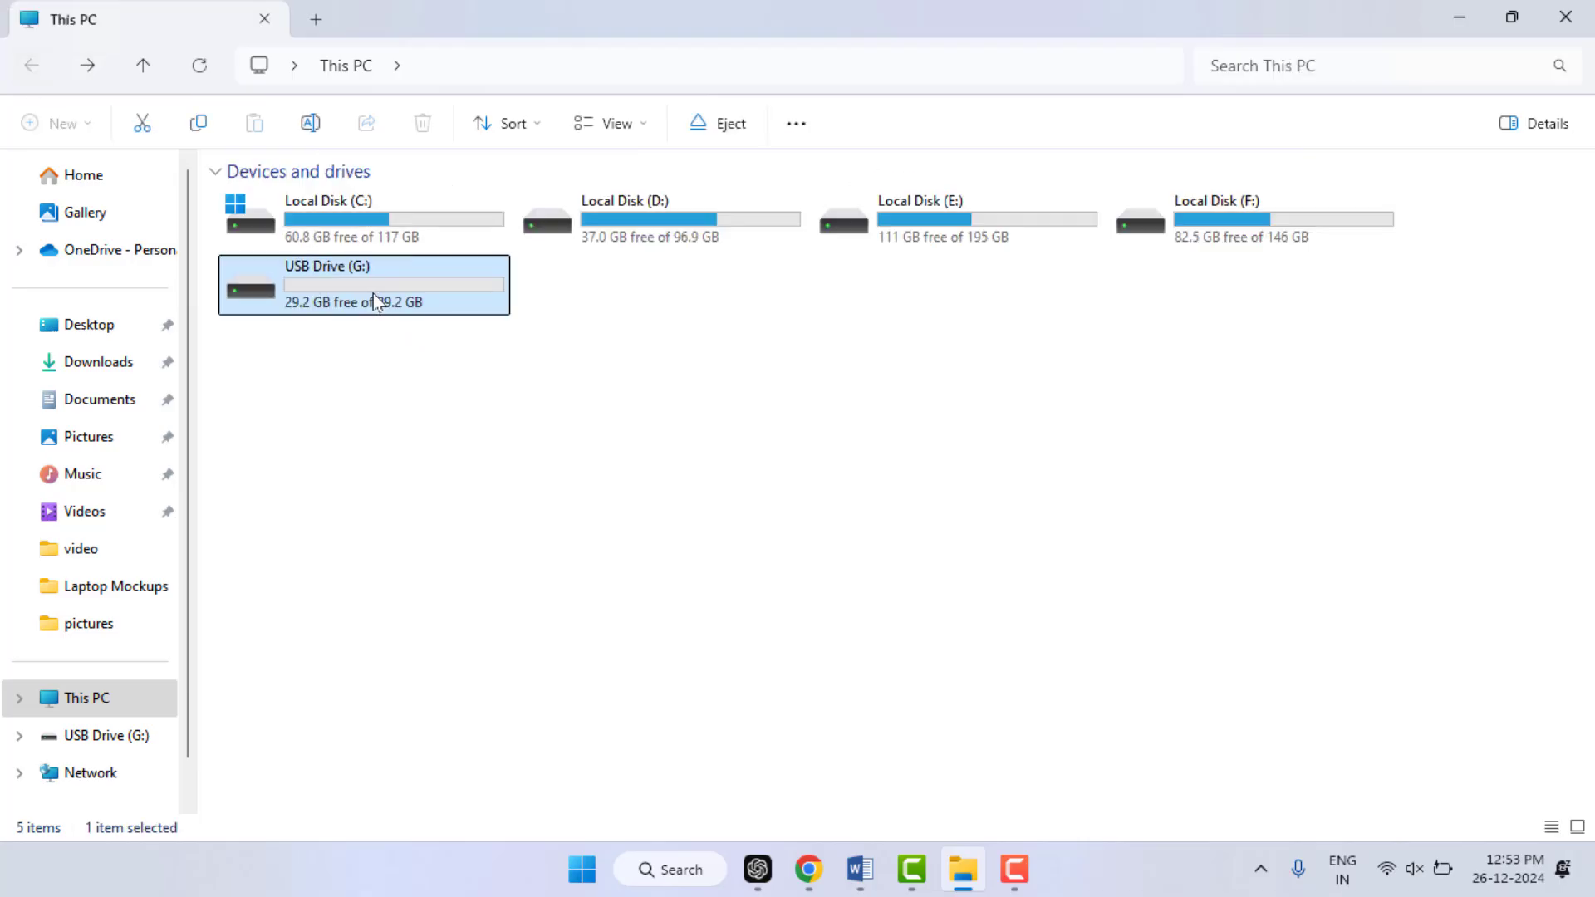
right_click(387, 284)
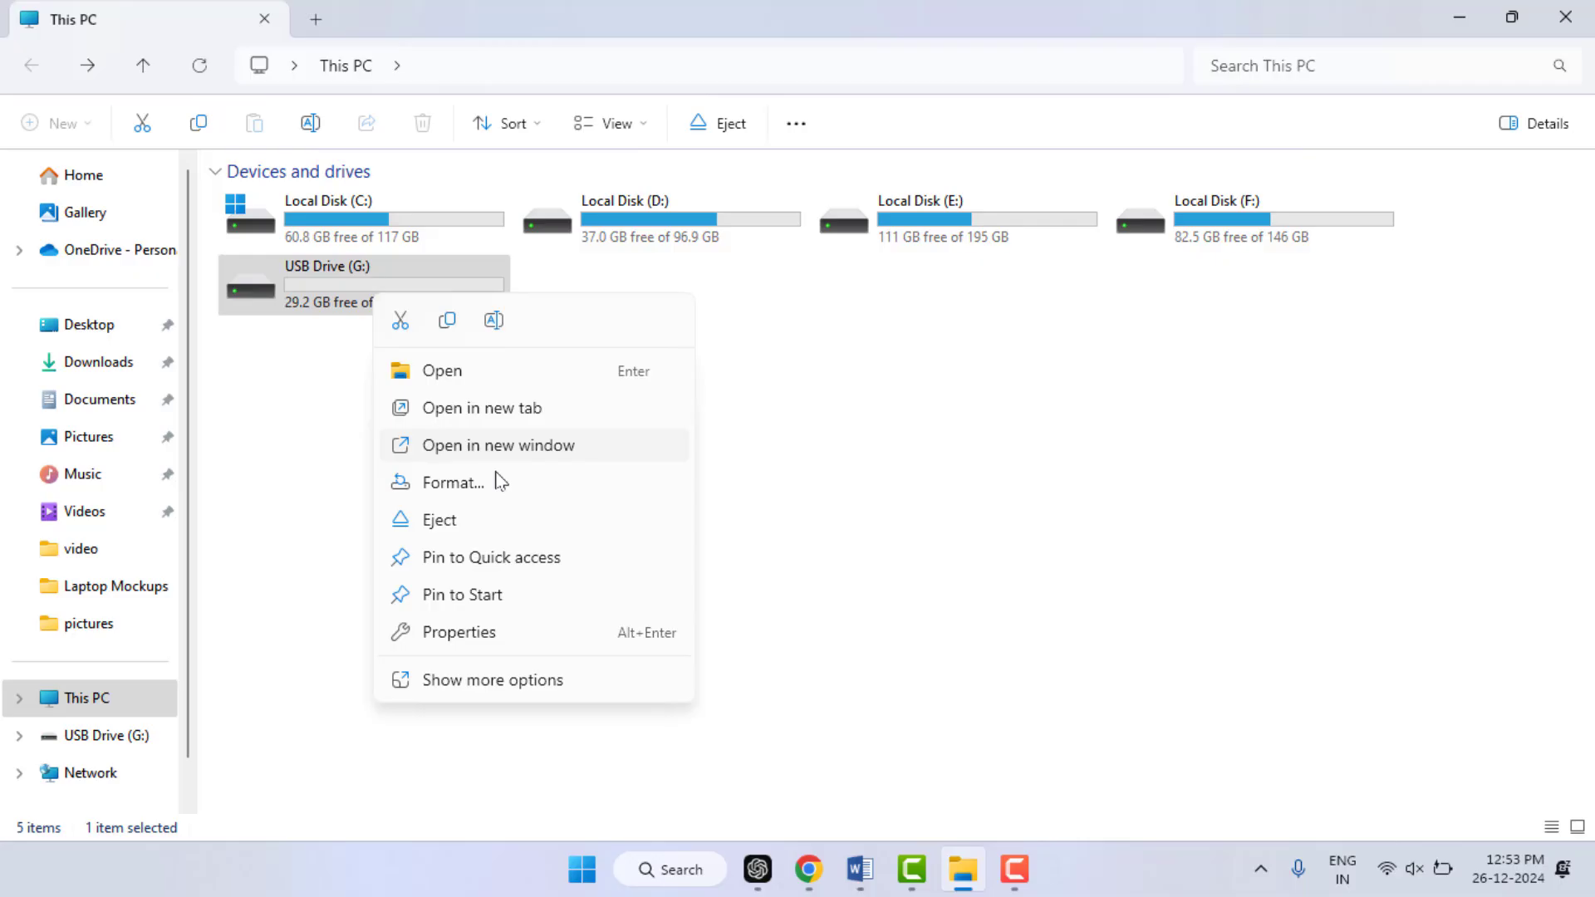
Step: Bring up the Format dialog for USB Drive (G:) and choose FAT32 (Default)
click(452, 482)
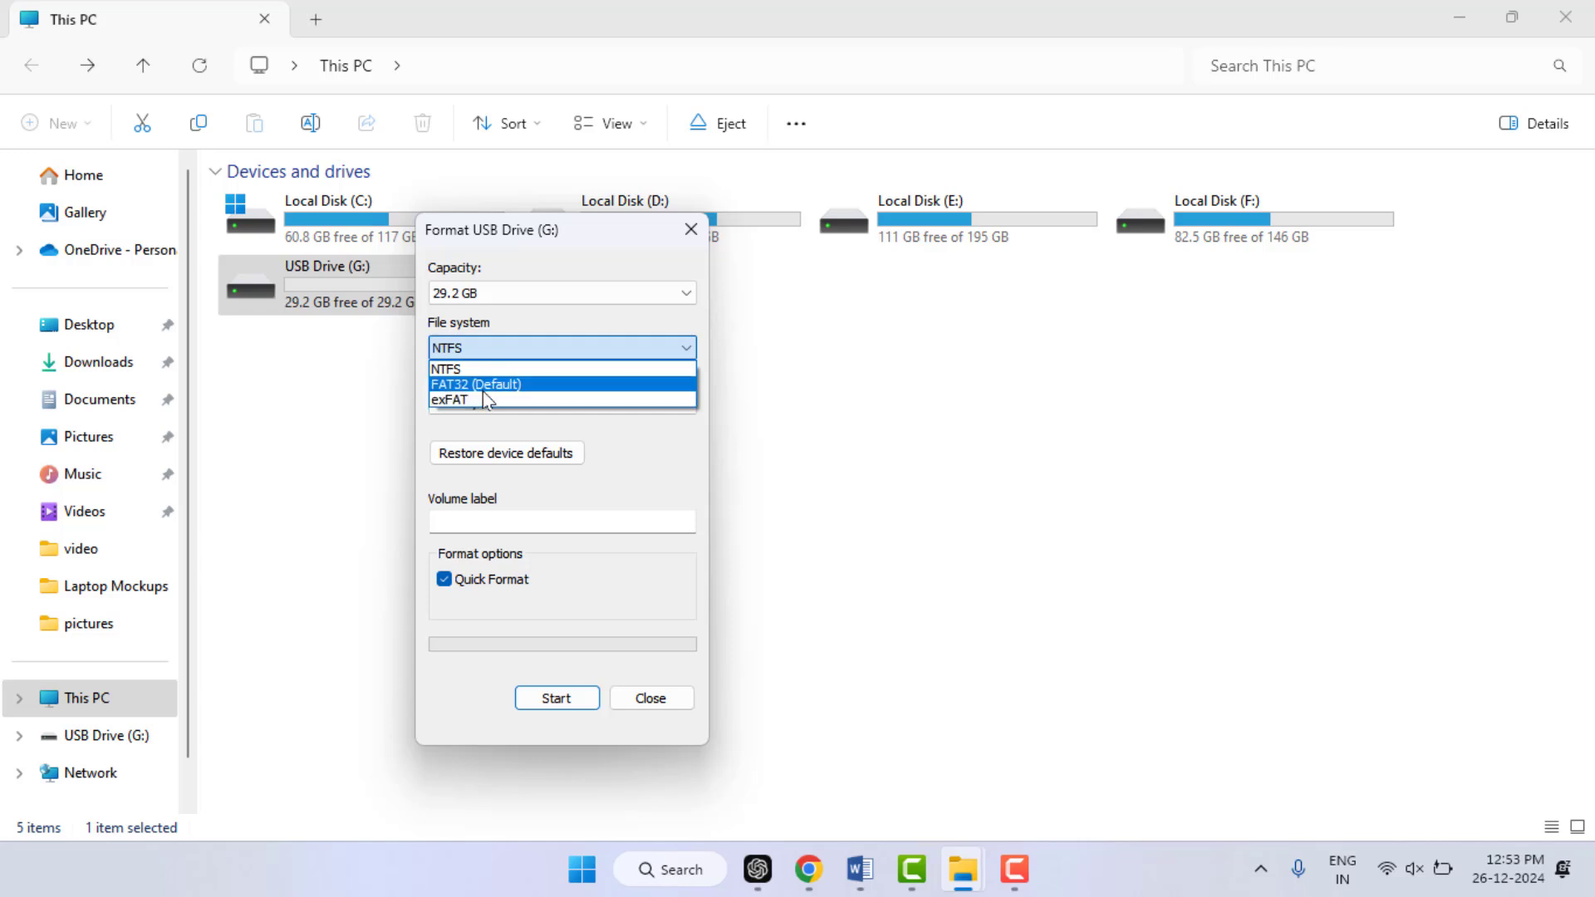
click(477, 384)
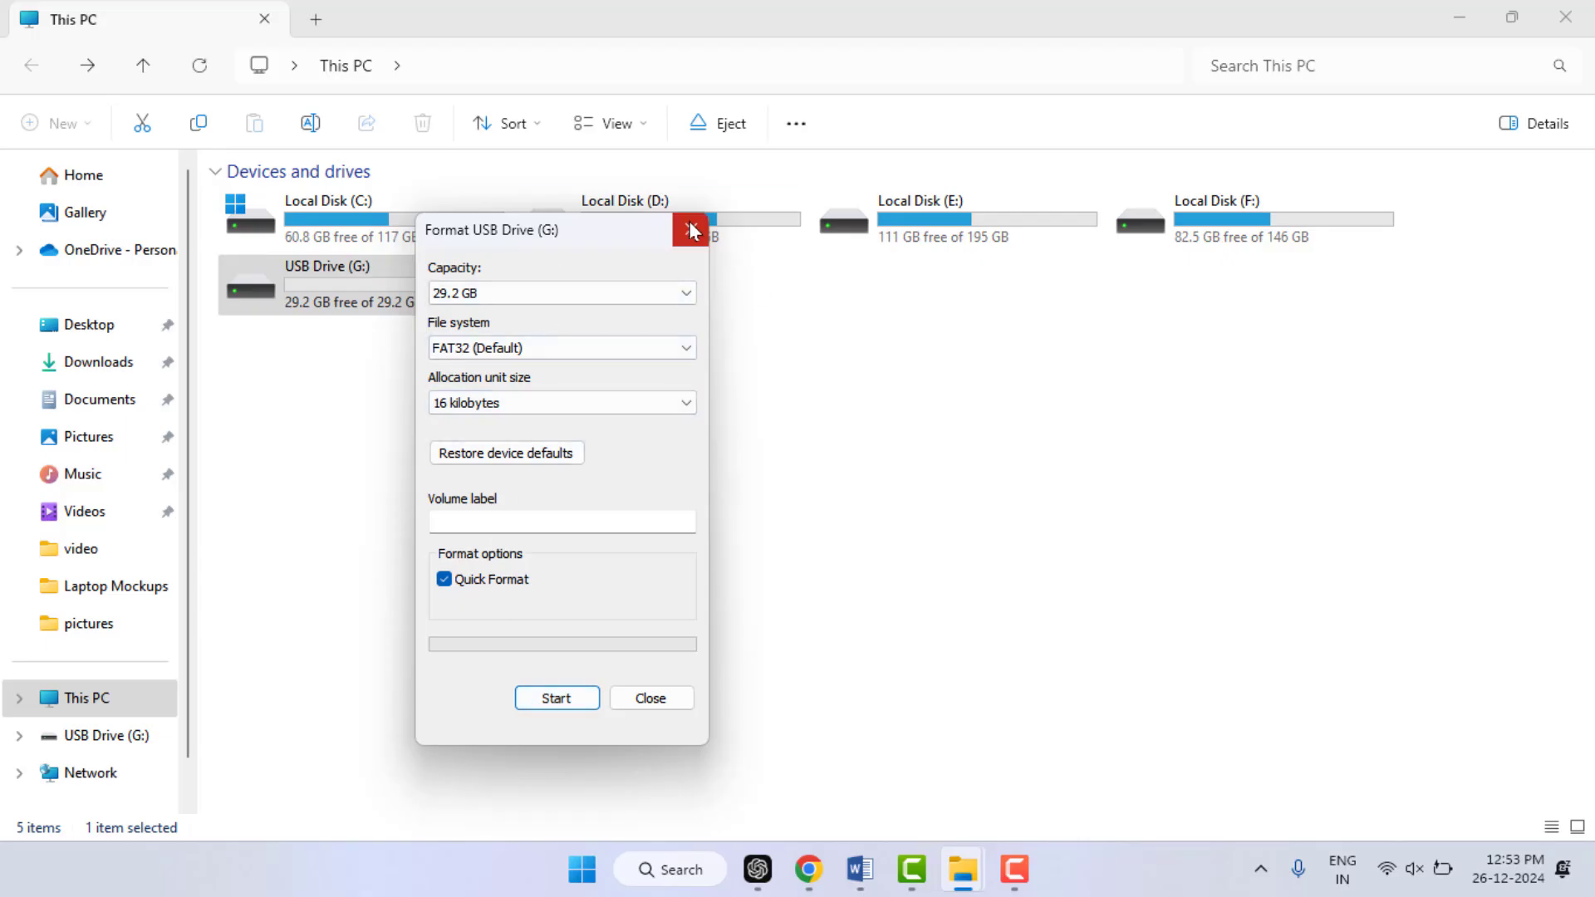
mouse_move(692, 230)
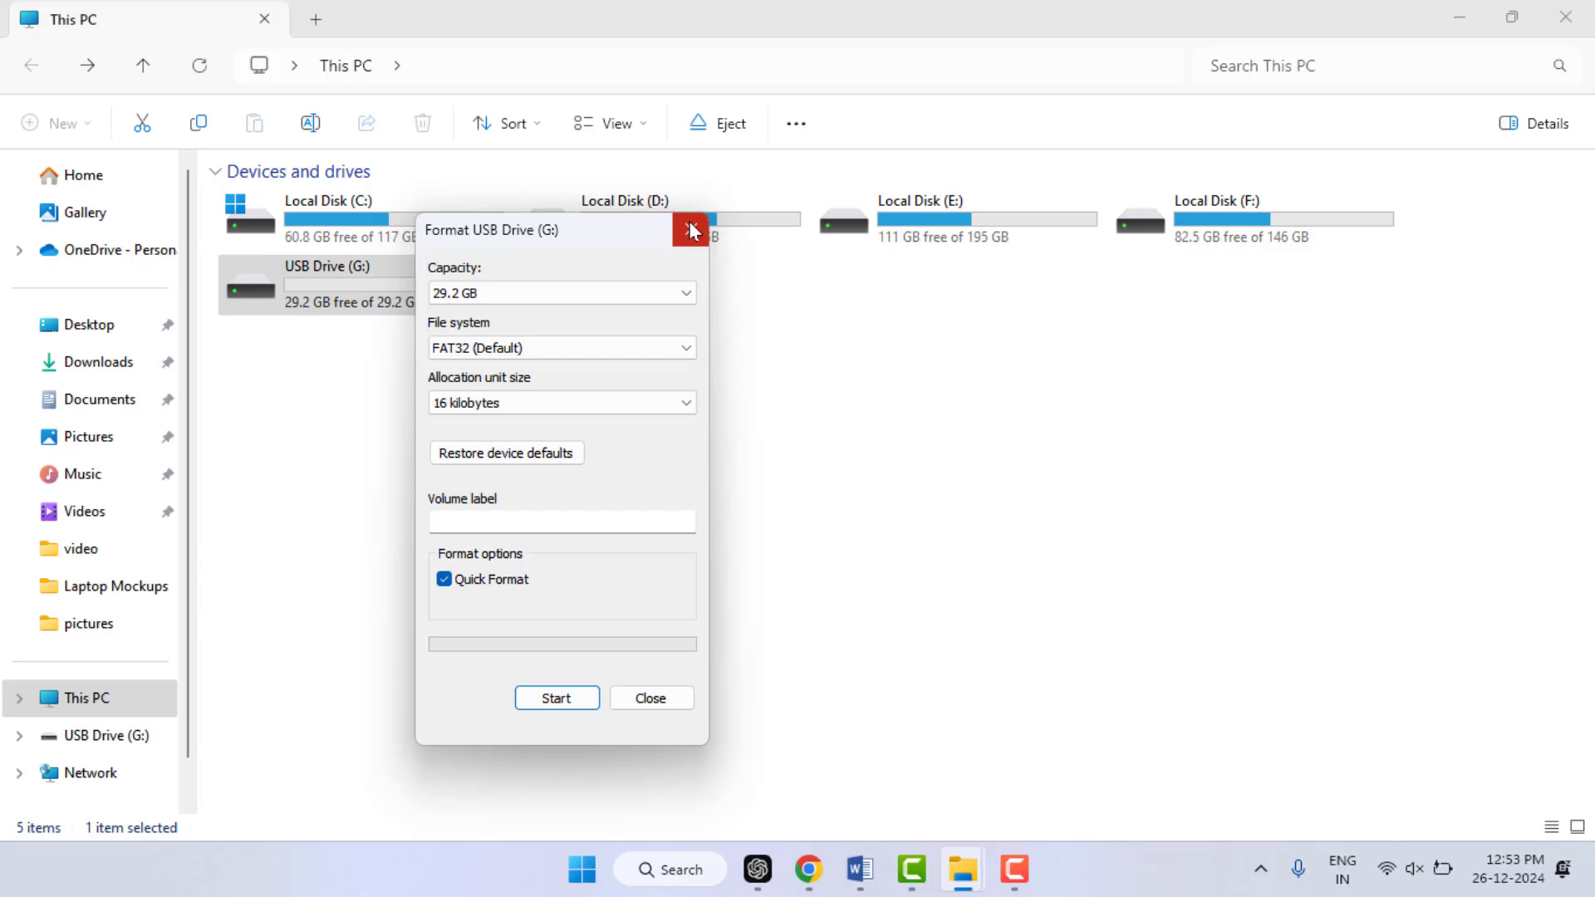
Step: Dismiss the Format USB Drive (G:) dialog without starting the format
click(692, 230)
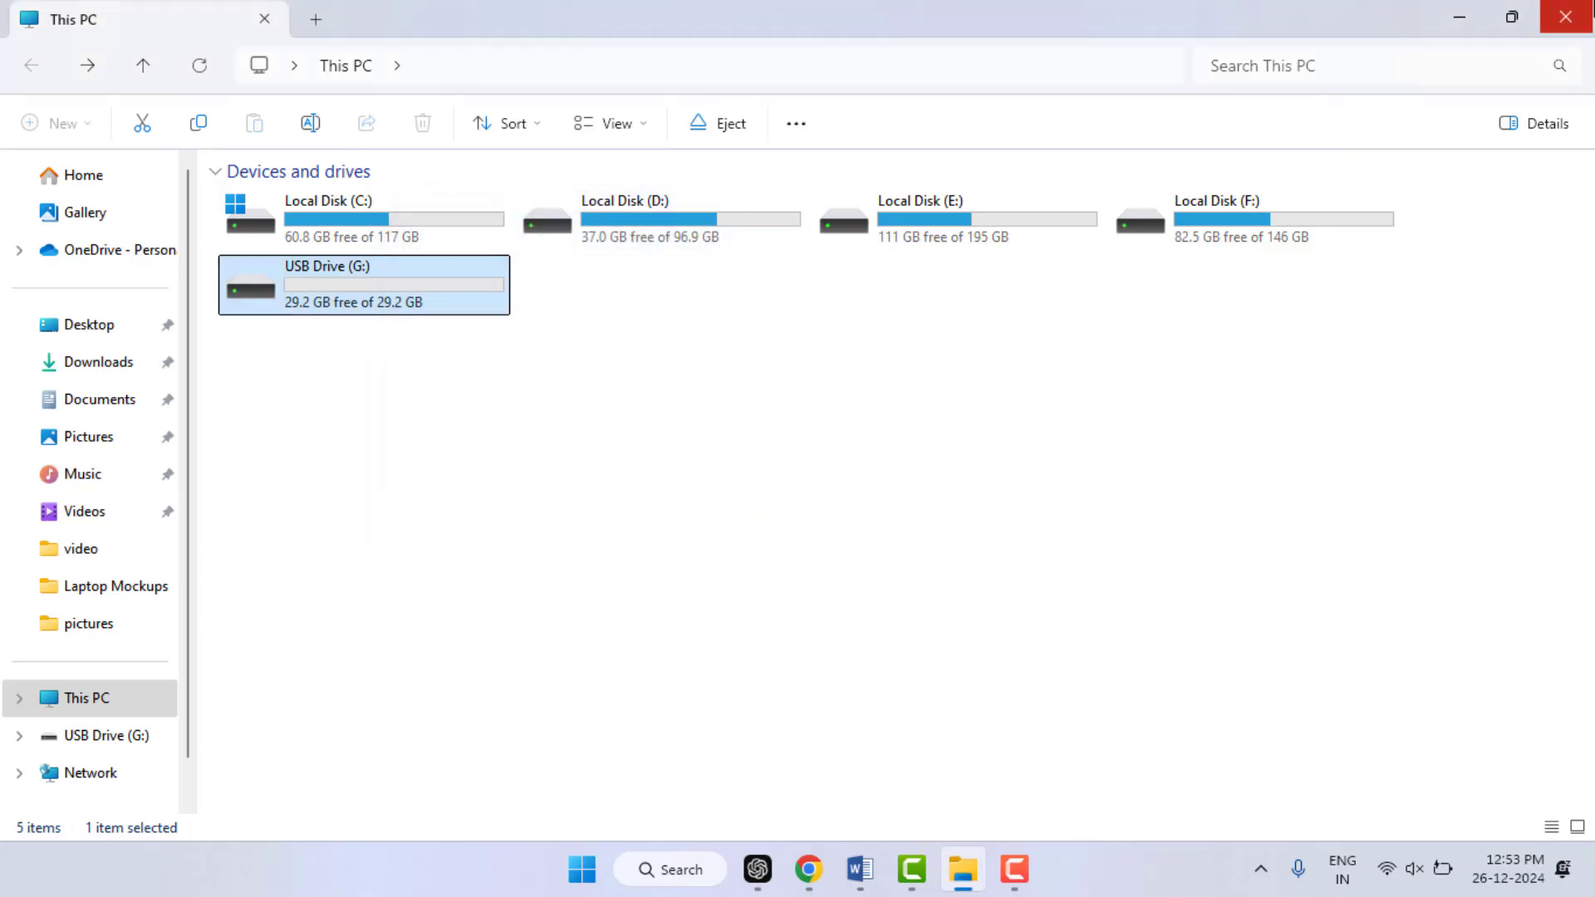
mouse_move(1571, 19)
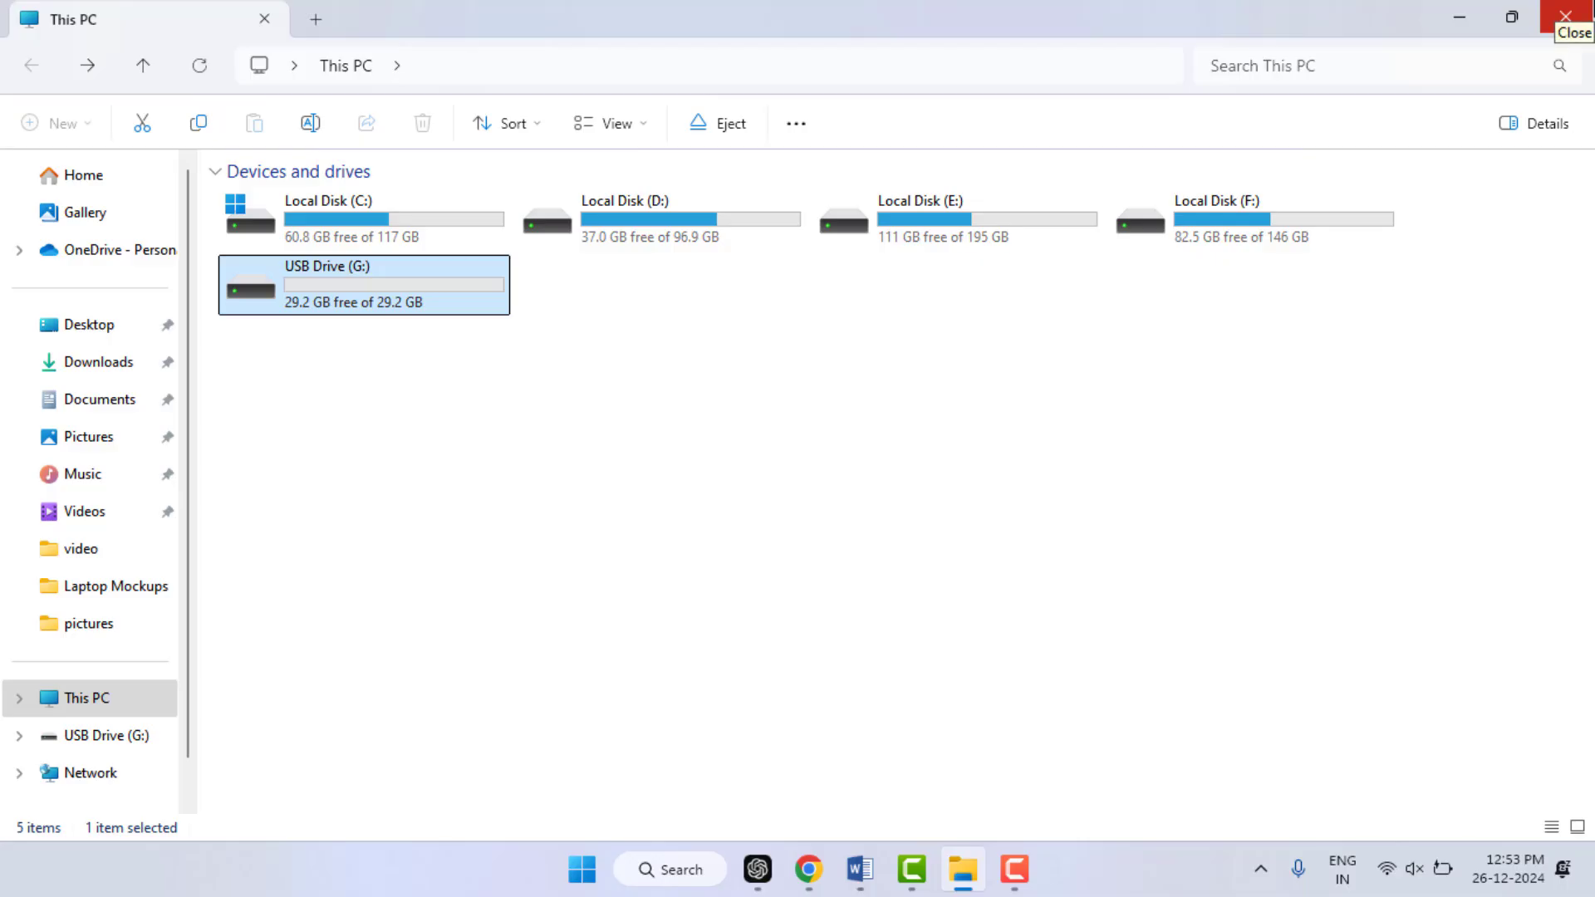